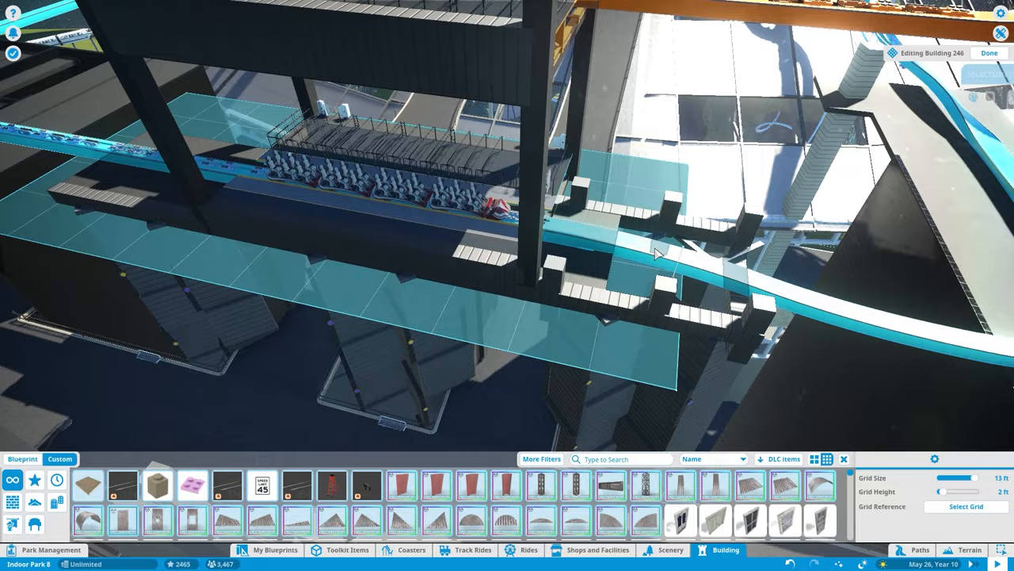
# Finish editing the coaster station's Building 246
pyautogui.click(989, 53)
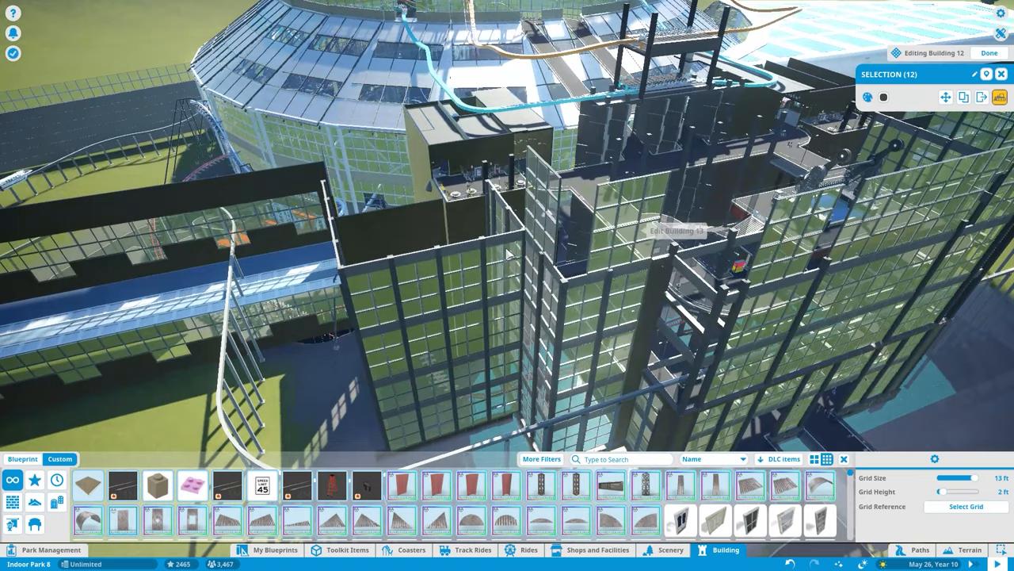
pyautogui.write('cast')
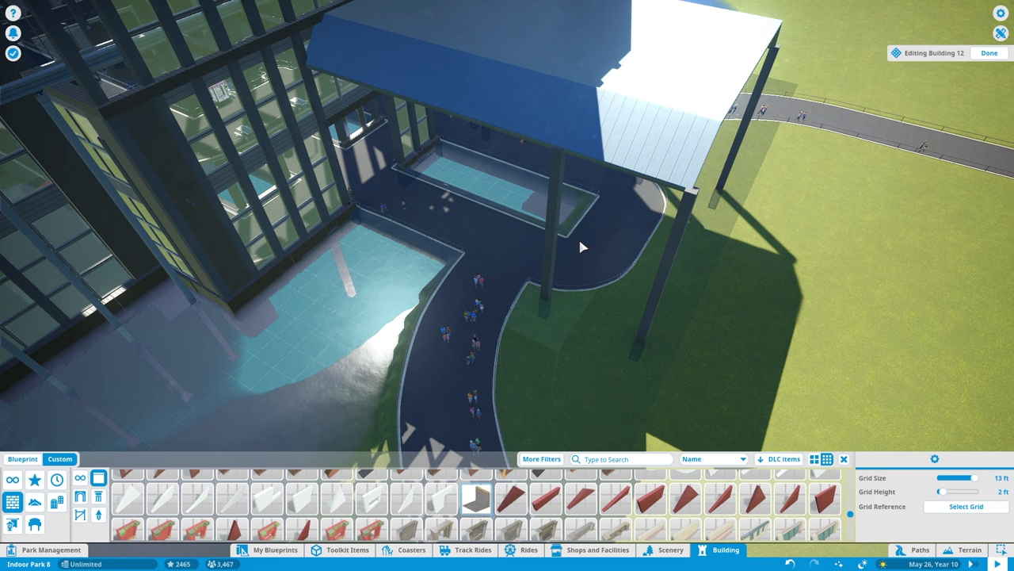
# Adjust a canopy roof piece, then open the Black Falcon 2 track for editing
pyautogui.click(583, 245)
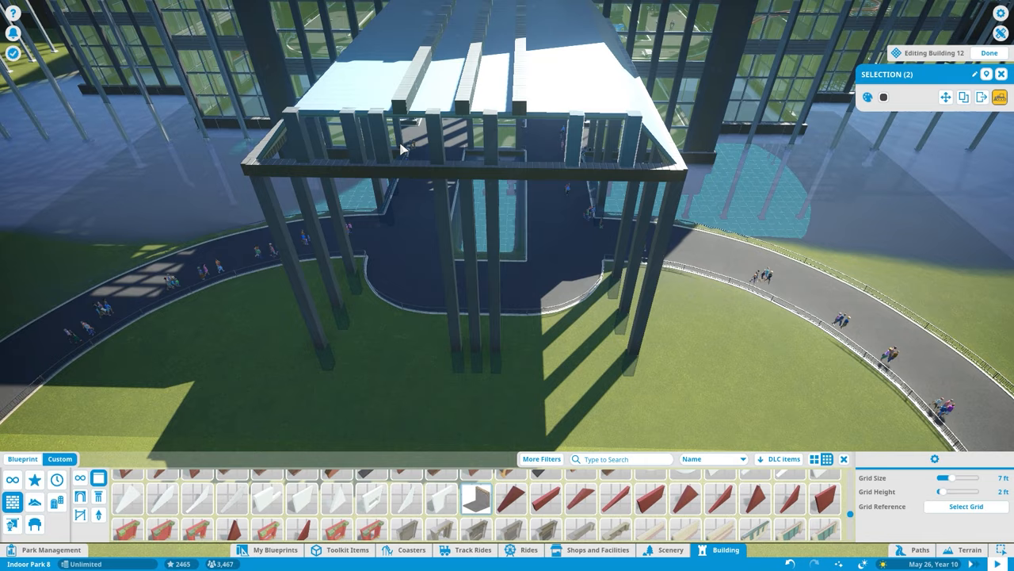
pyautogui.click(411, 549)
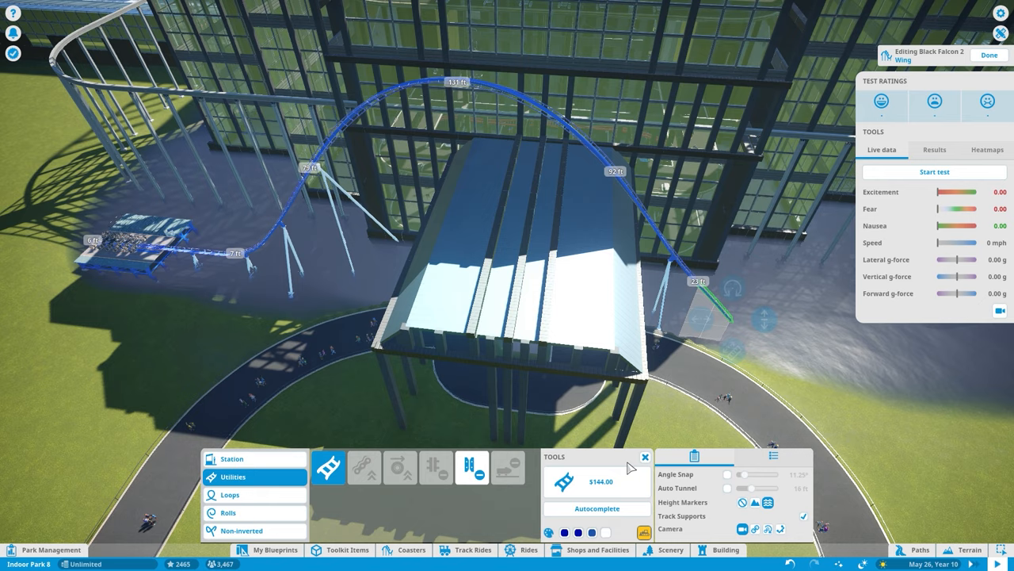
# Finish the Black Falcon 2 track and review its Checklist of missing entrance, exit and path
pyautogui.click(989, 54)
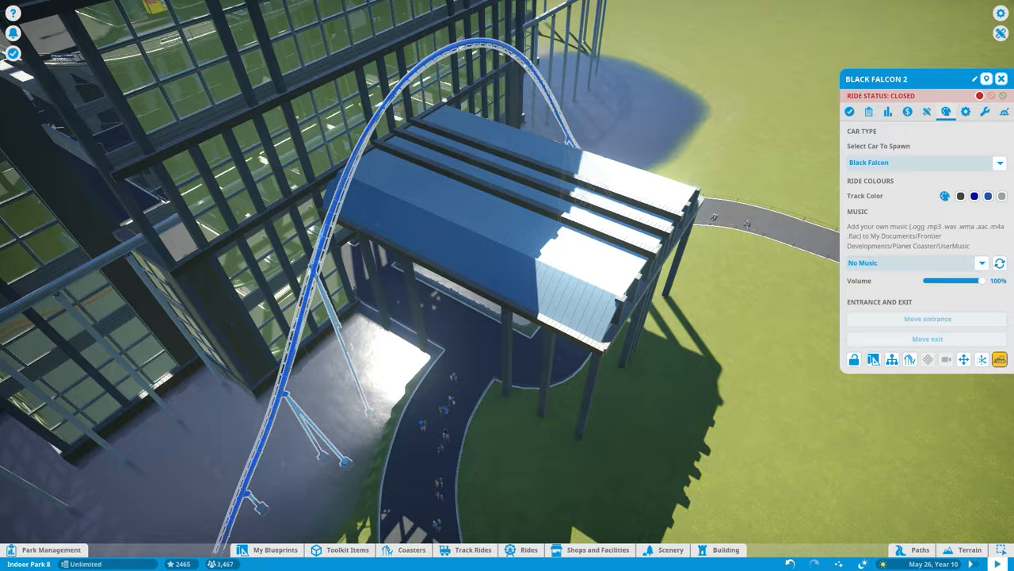
pyautogui.click(850, 111)
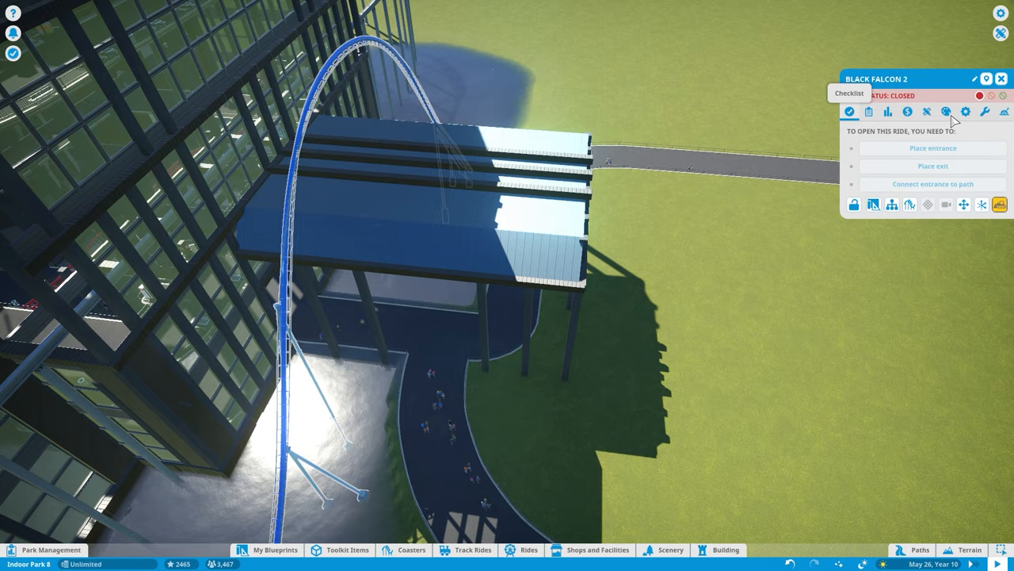
pyautogui.click(275, 550)
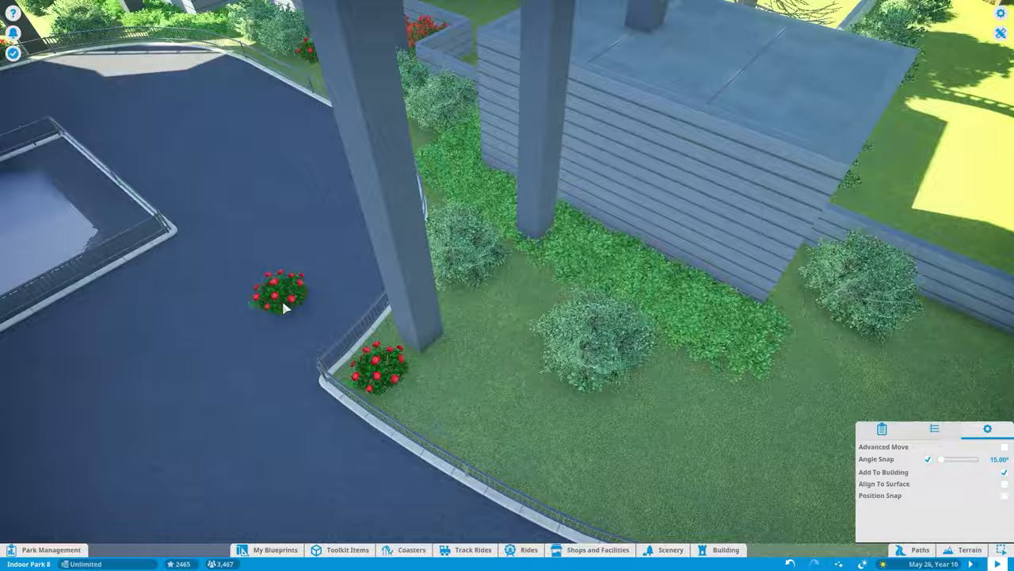
# Place a red flower bush by the path and search Scenery for 'fountain'
pyautogui.click(670, 549)
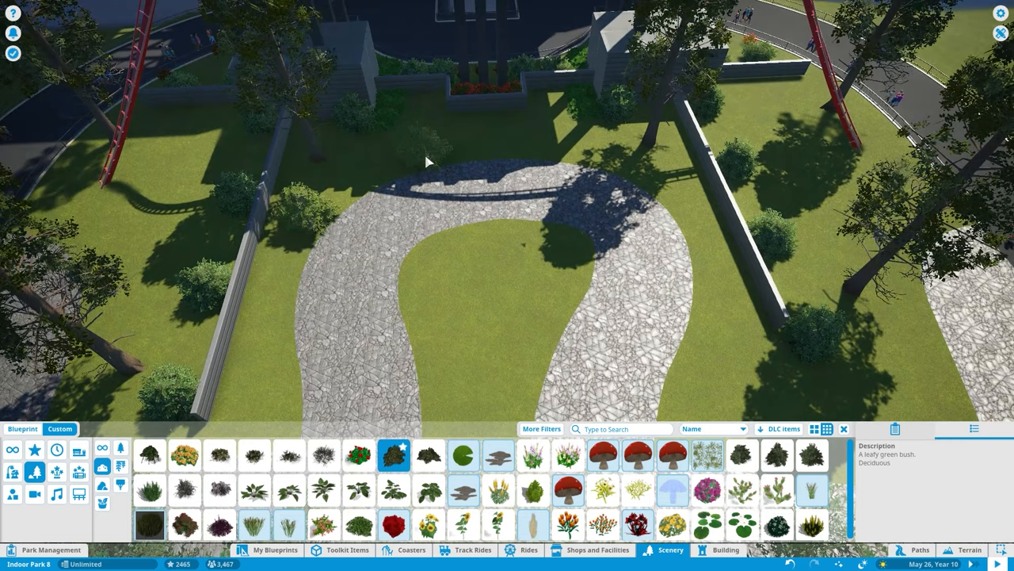
pyautogui.write('fountain')
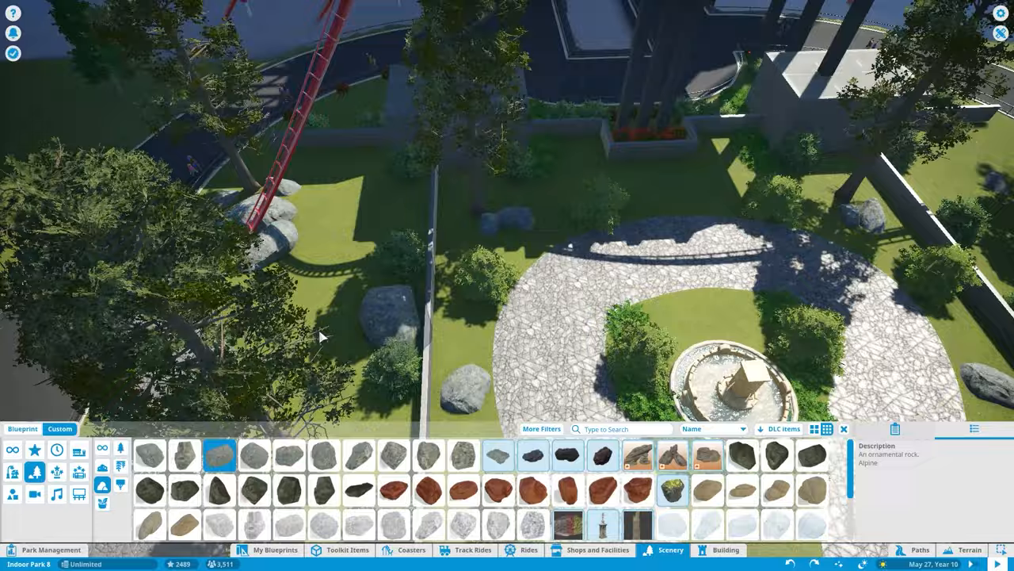
# Place two dark alpine rocks on the lawn beside the stone path
pyautogui.click(919, 550)
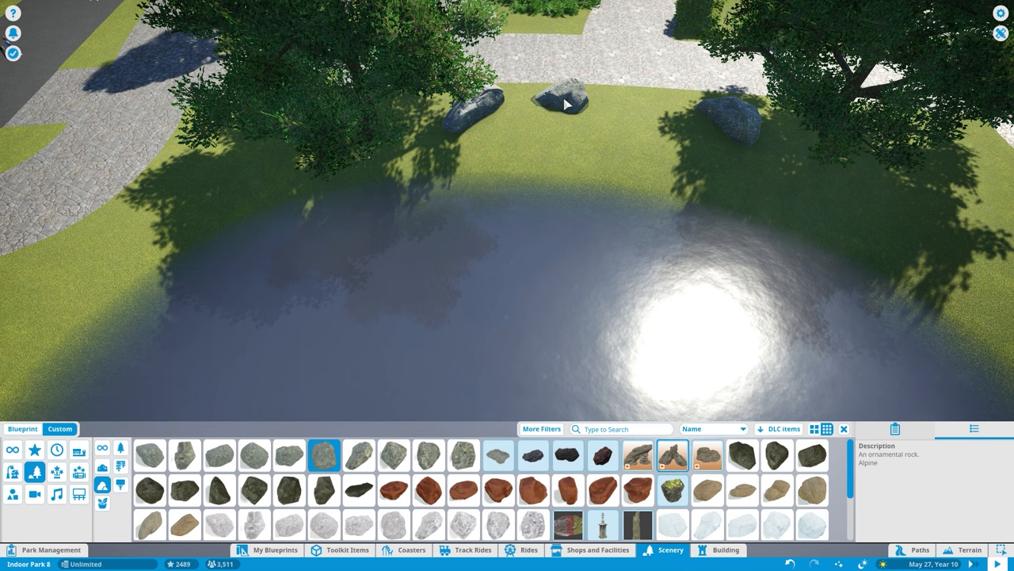
pyautogui.click(920, 550)
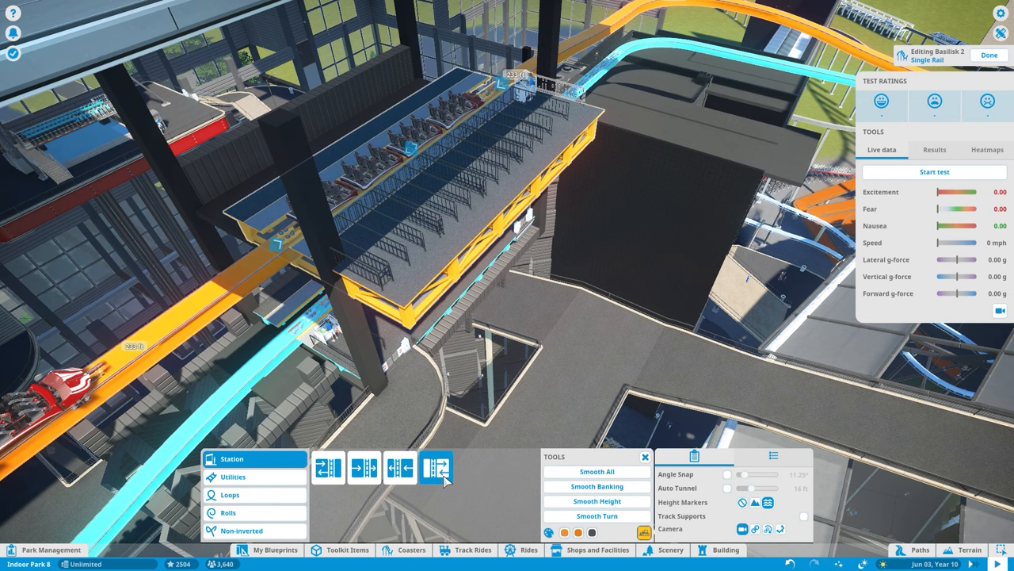
# Swap Basilisk 2's station section for the fourth station piece
pyautogui.click(719, 549)
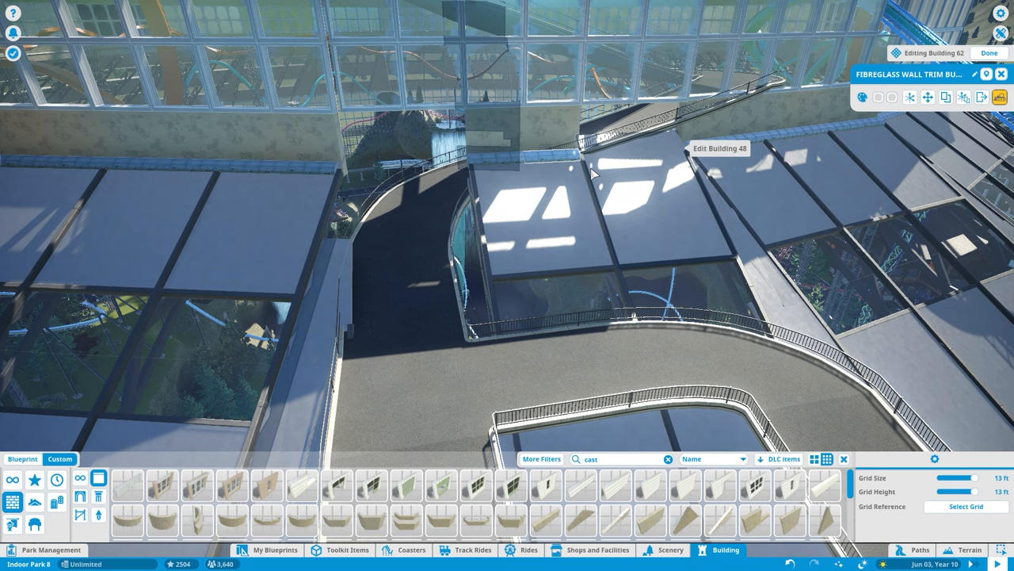
# Place a fibreglass wall trim piece along the glass roof panels
pyautogui.click(920, 549)
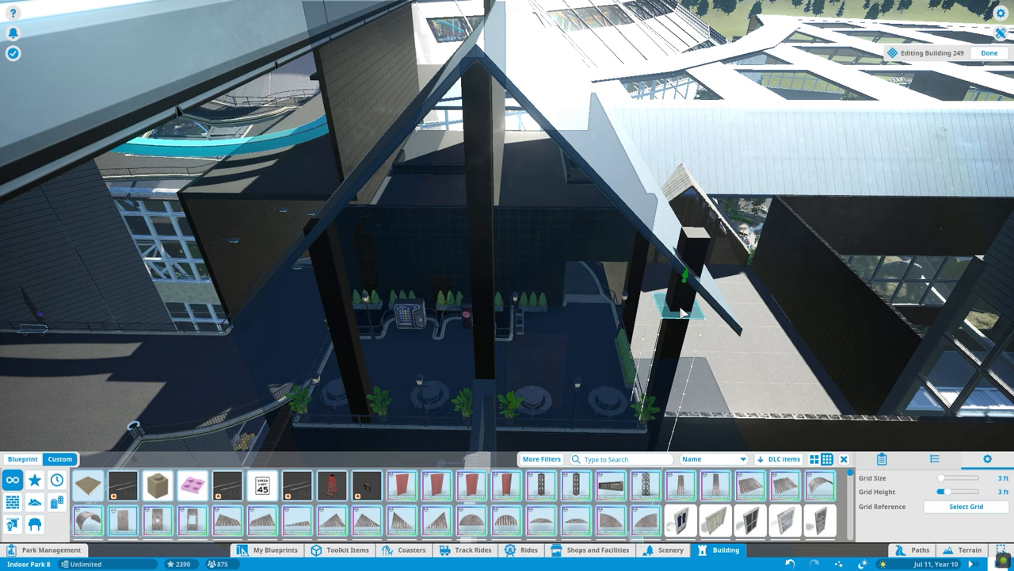
# Search 'gloa' and open the glass window wall's building for editing
pyautogui.write('gloa')
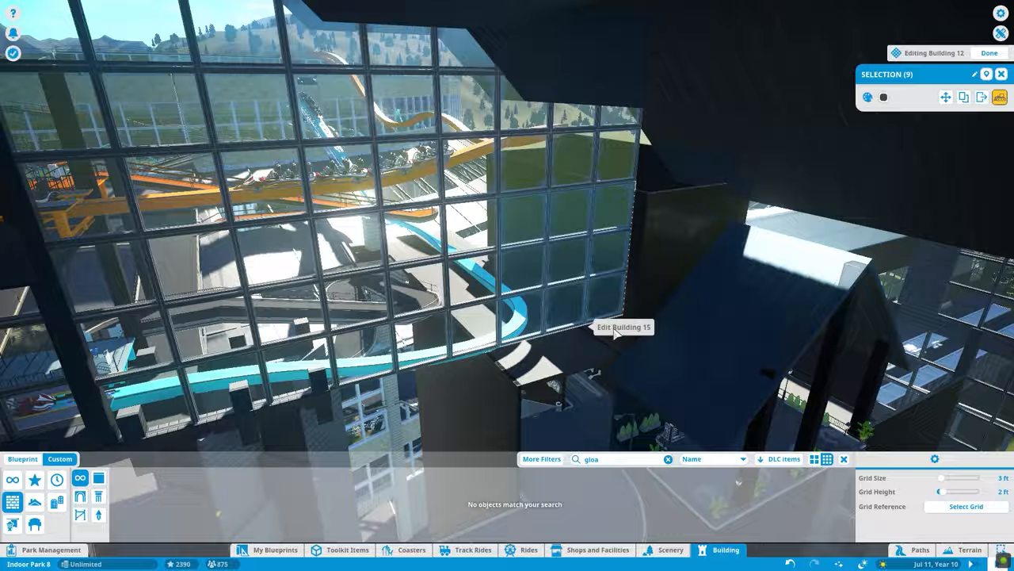
pyautogui.click(623, 327)
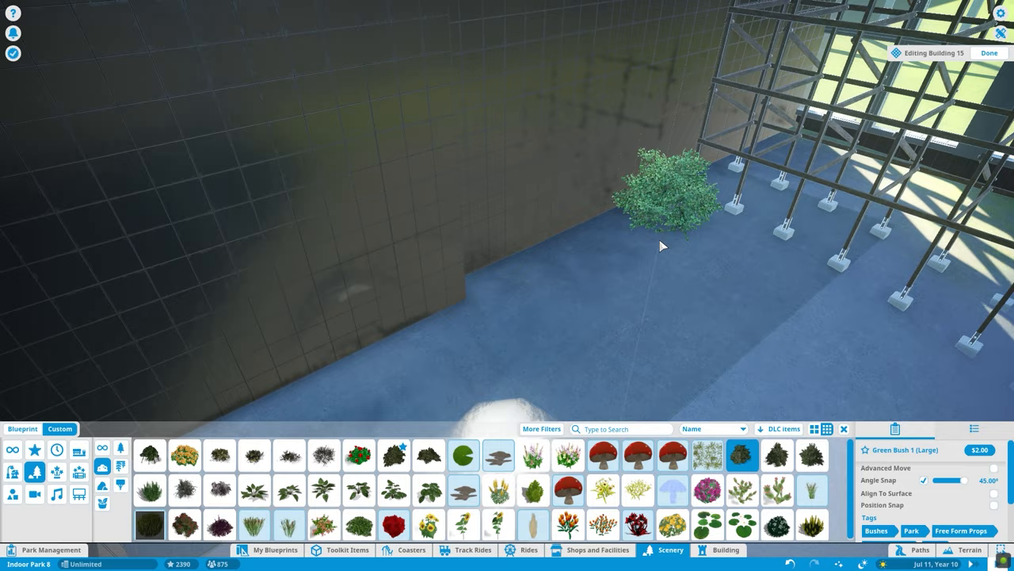
# Place Green Bush 1 (Large) on the blue floor beside the dark wall
pyautogui.click(393, 455)
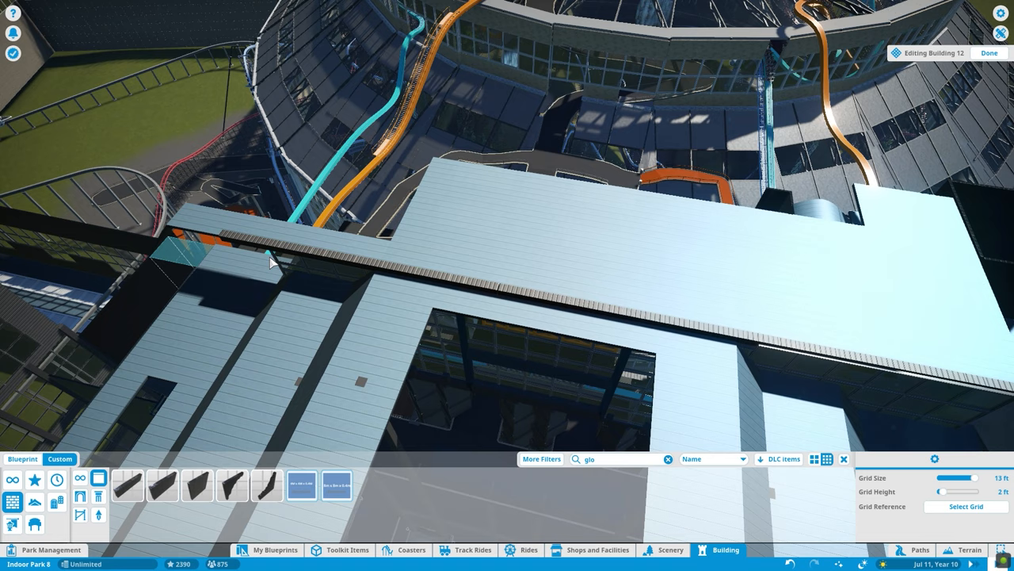
# Finish editing the roof building and return to the park view
pyautogui.click(989, 53)
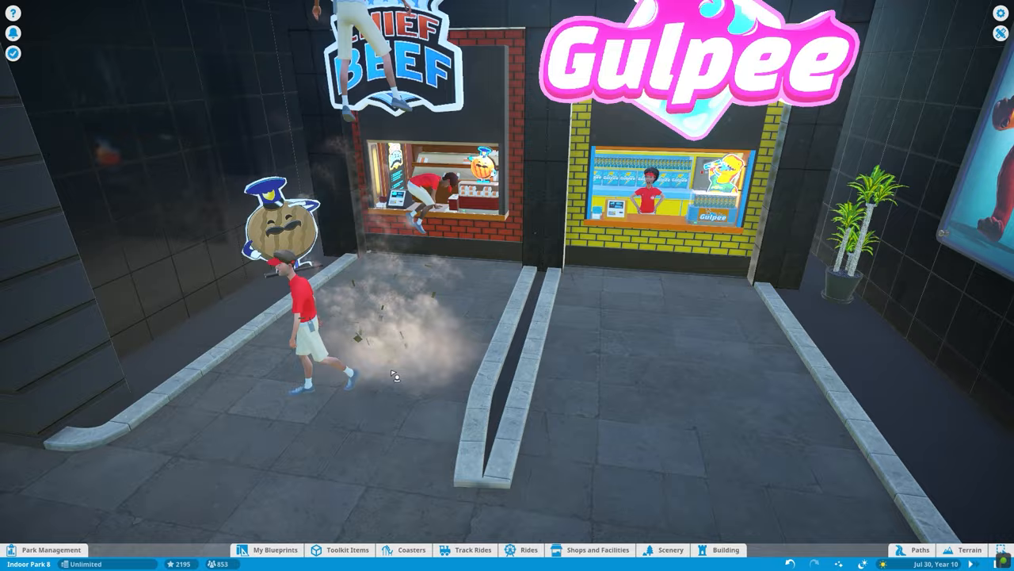
# Select Building 53 to start editing its concrete slab-and-wall structure
pyautogui.click(724, 549)
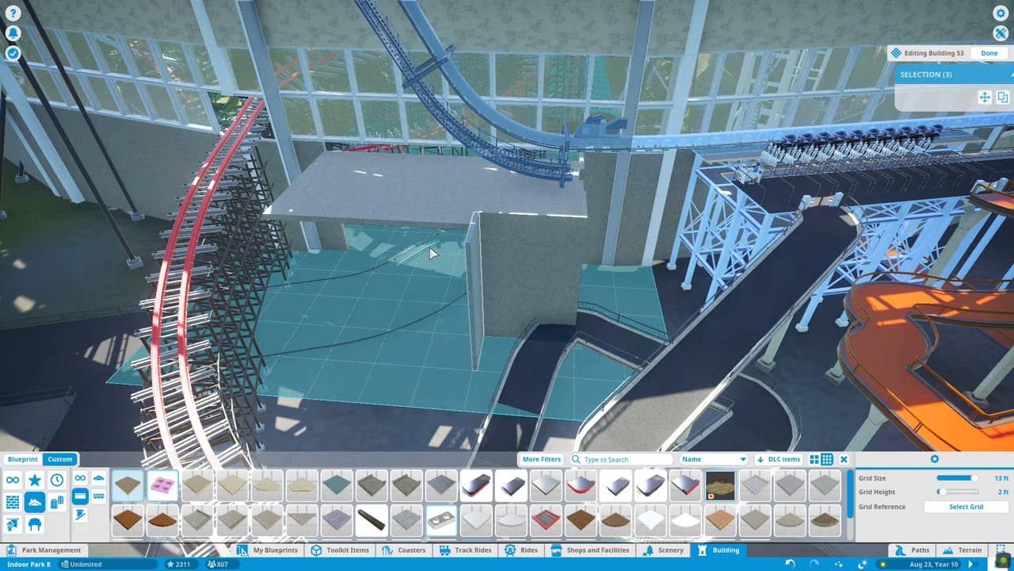
# Switch to the Paths tool to lay the wide grey path outline
pyautogui.click(920, 549)
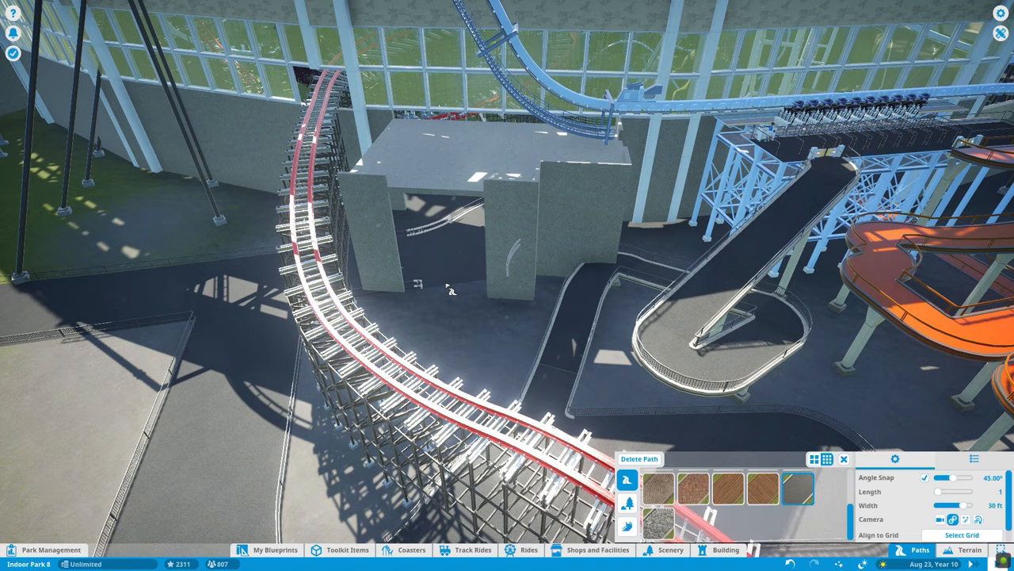
pyautogui.click(726, 550)
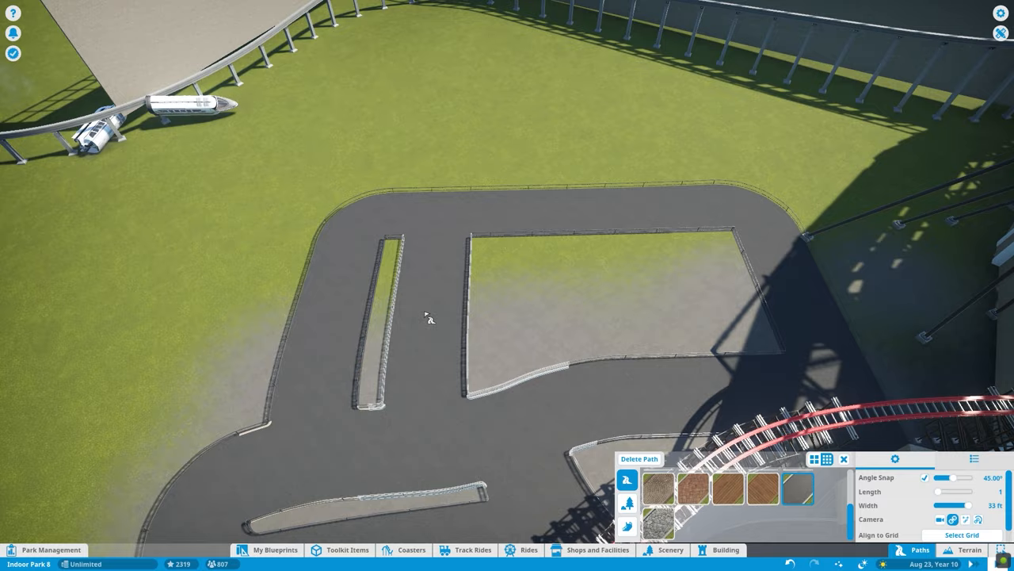
# Align path placement to the existing grid via Select Grid
pyautogui.click(961, 535)
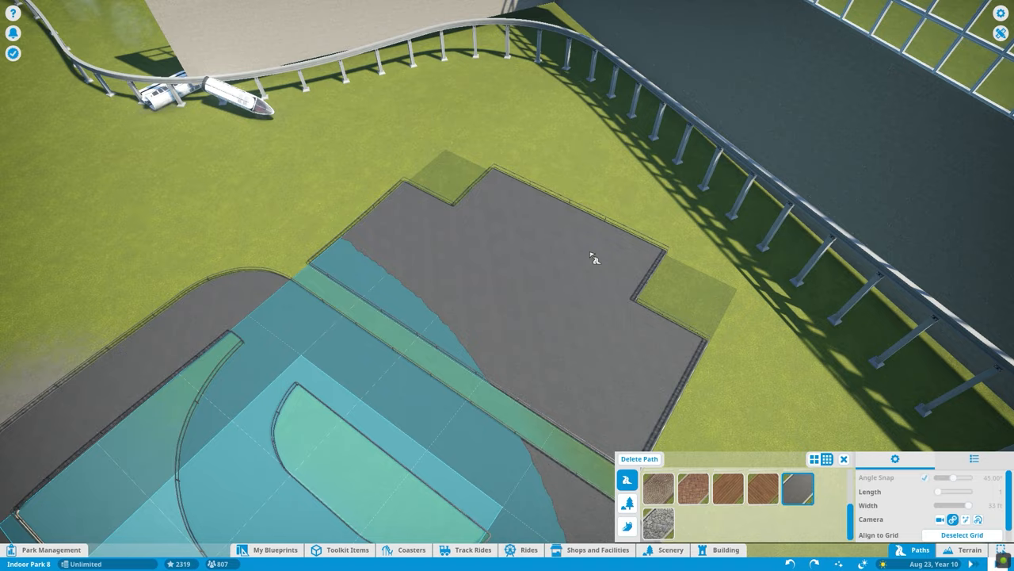